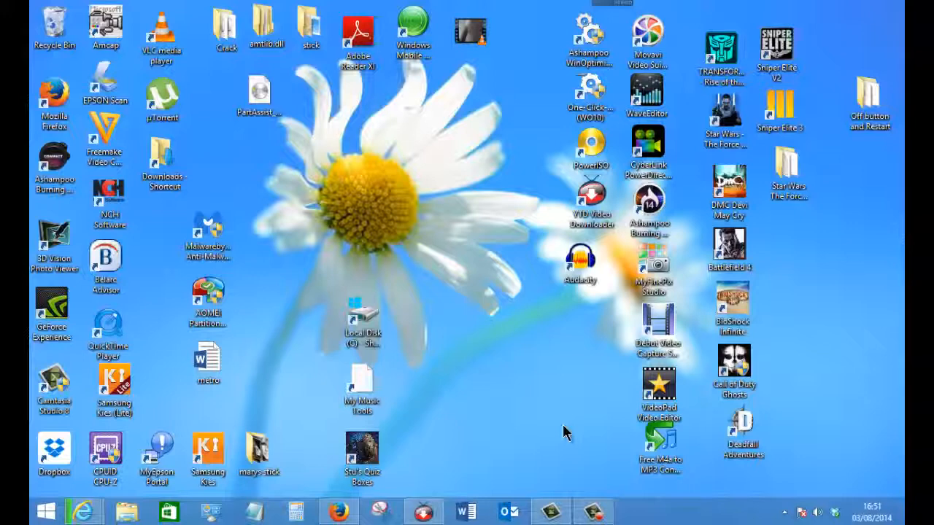
mouse_move(543, 412)
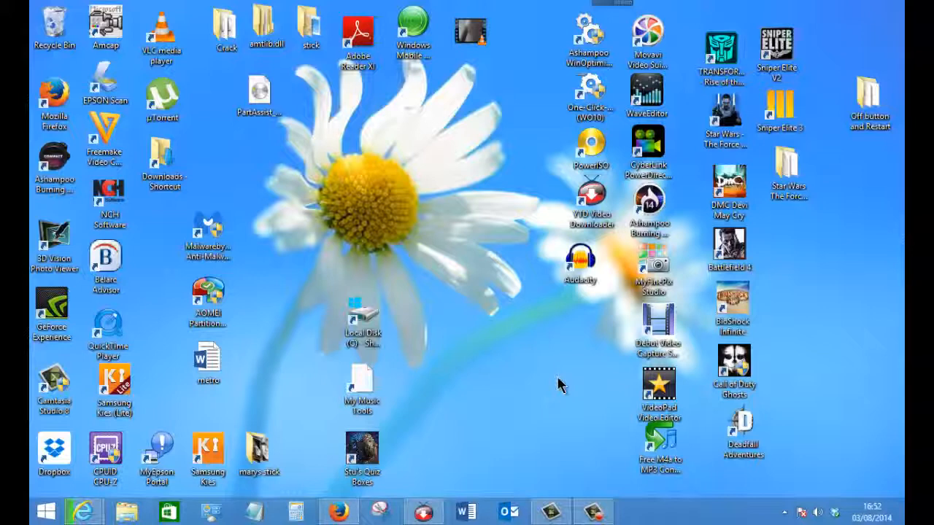
mouse_move(538, 391)
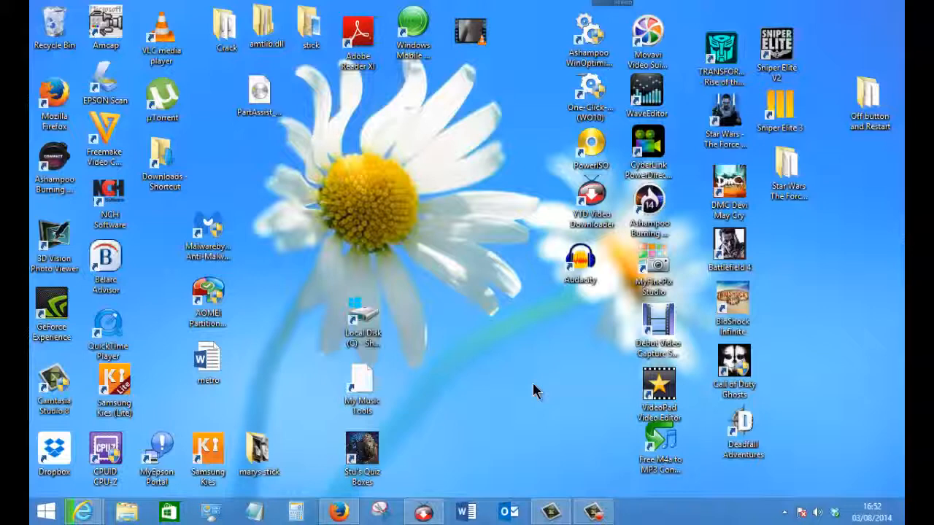
- Launch Firefox and search Google for 'youtube downloader'
click(362, 449)
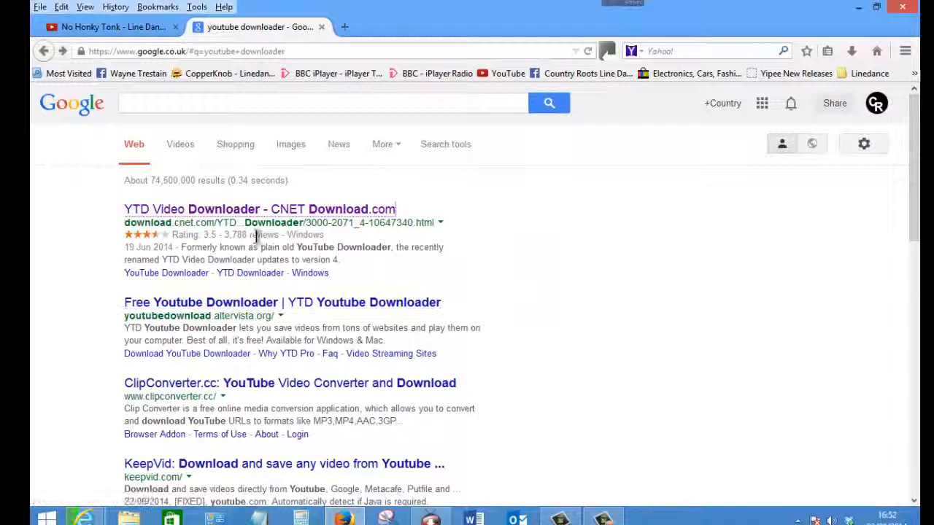
- Get YTD from the CNET result and switch to the No Honky Tonk YouTube tab for its URL
click(259, 210)
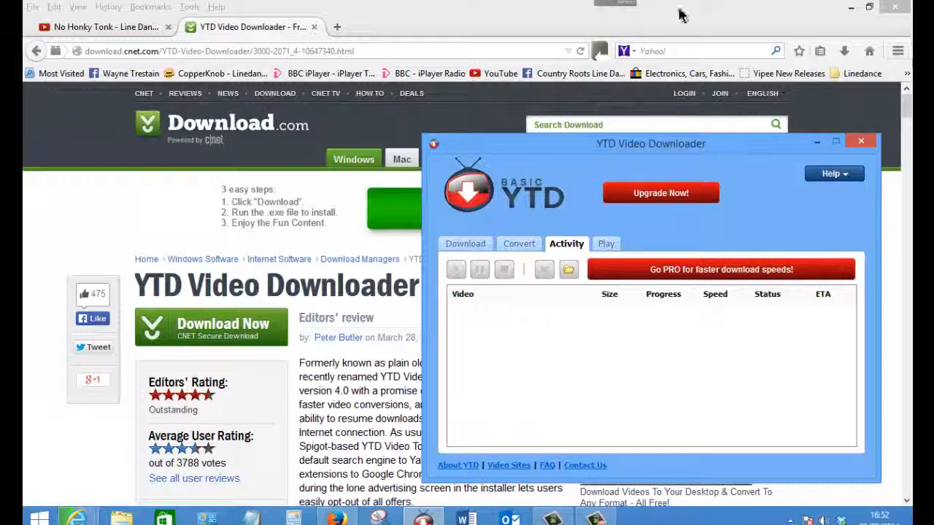
click(103, 27)
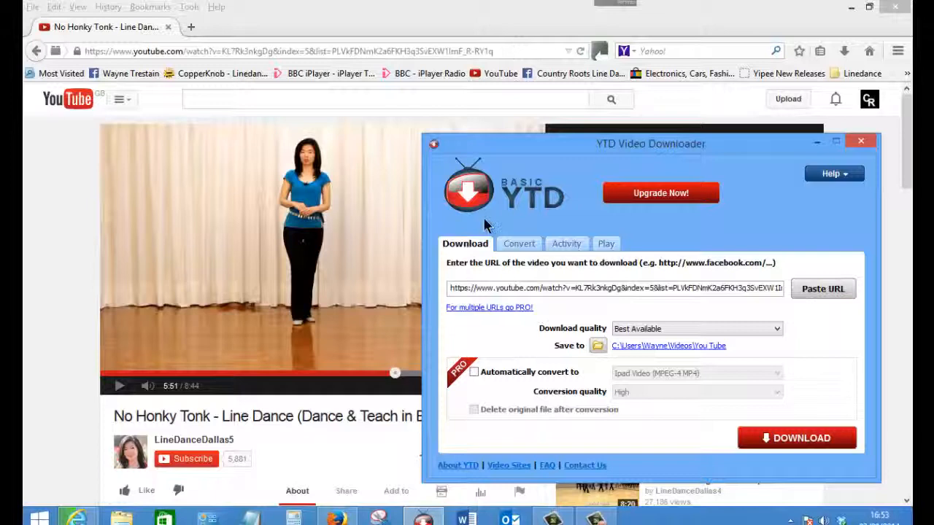
click(616, 289)
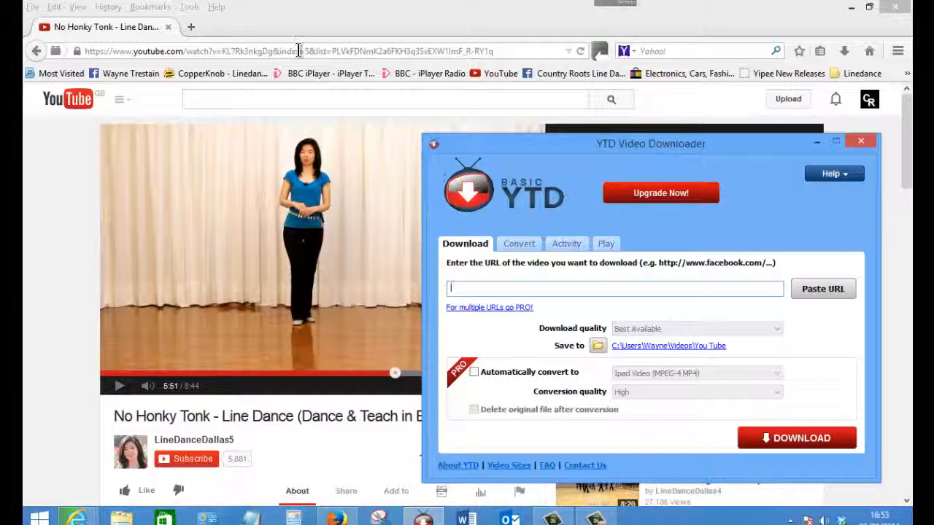
click(861, 140)
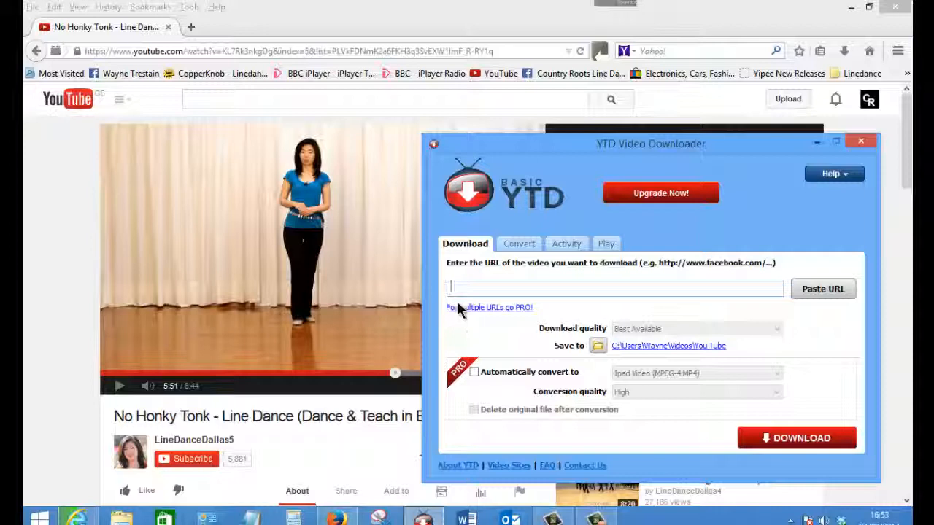
click(823, 289)
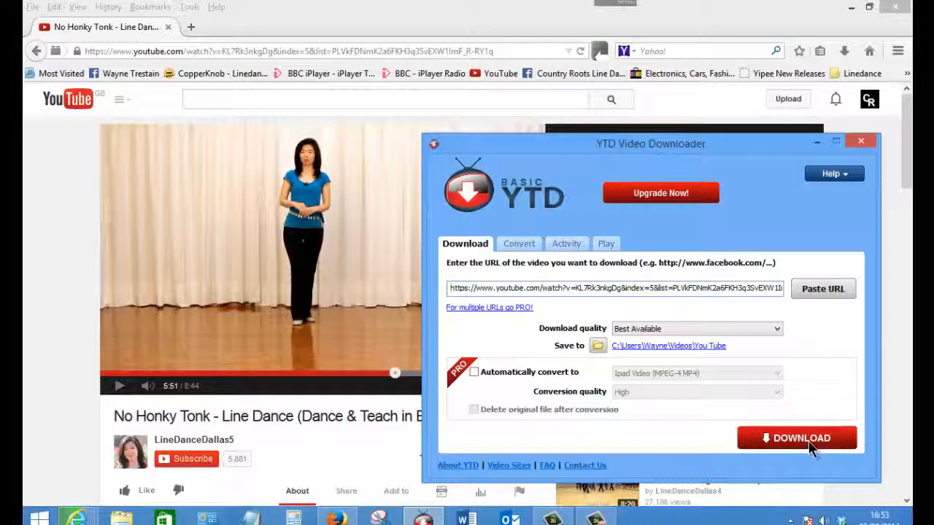
- Begin the download, answering No to the playlist prompt so only this video is fetched
click(797, 438)
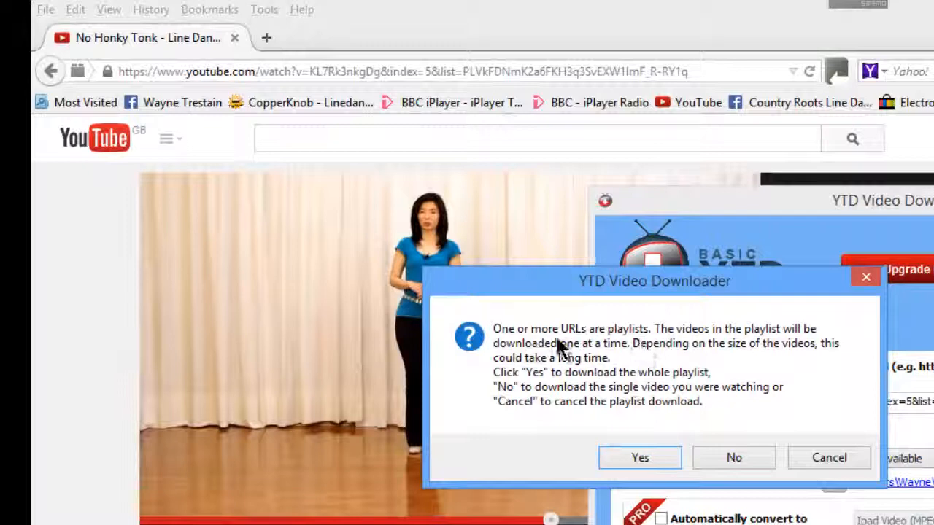
mouse_move(634, 484)
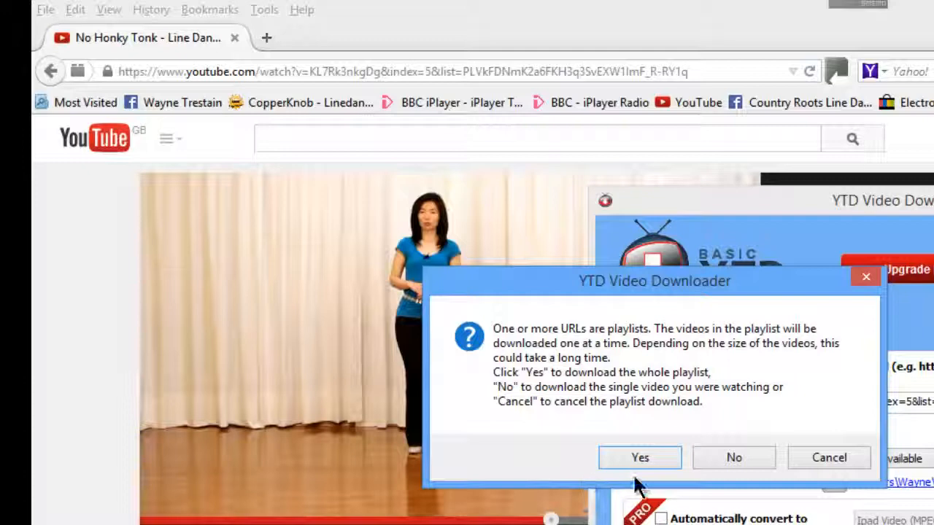
mouse_move(735, 479)
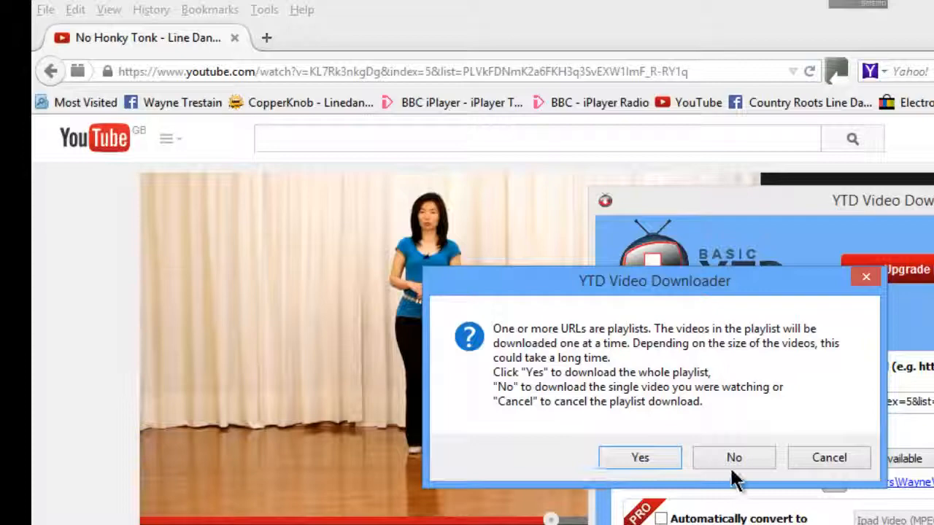
click(733, 458)
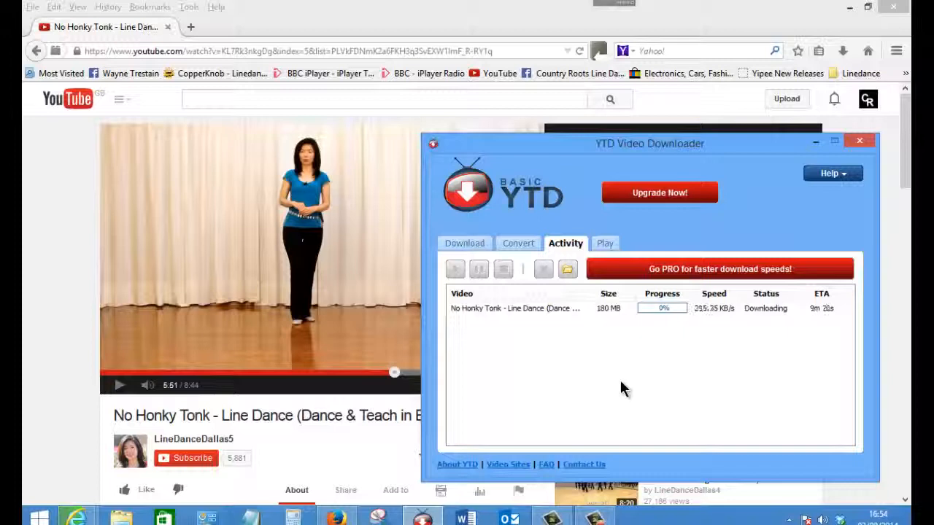
mouse_move(700, 367)
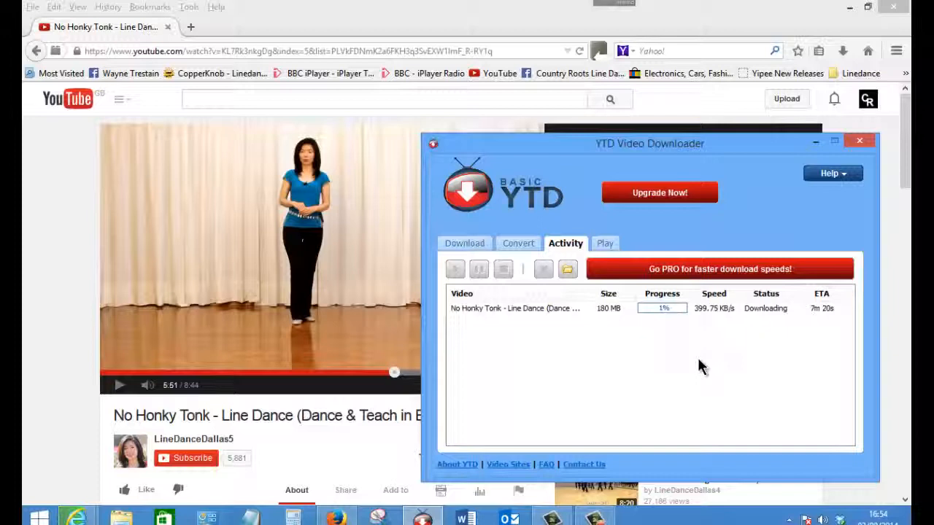
mouse_move(557, 345)
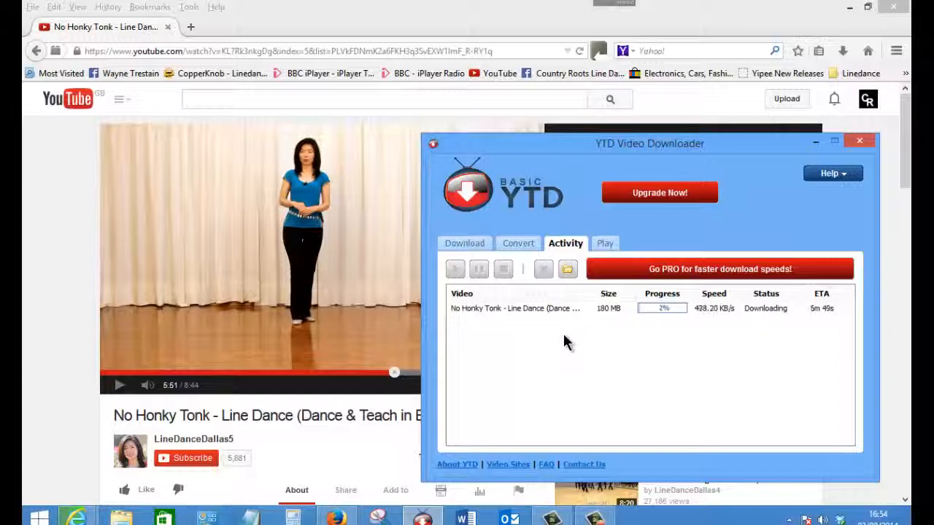
mouse_move(547, 315)
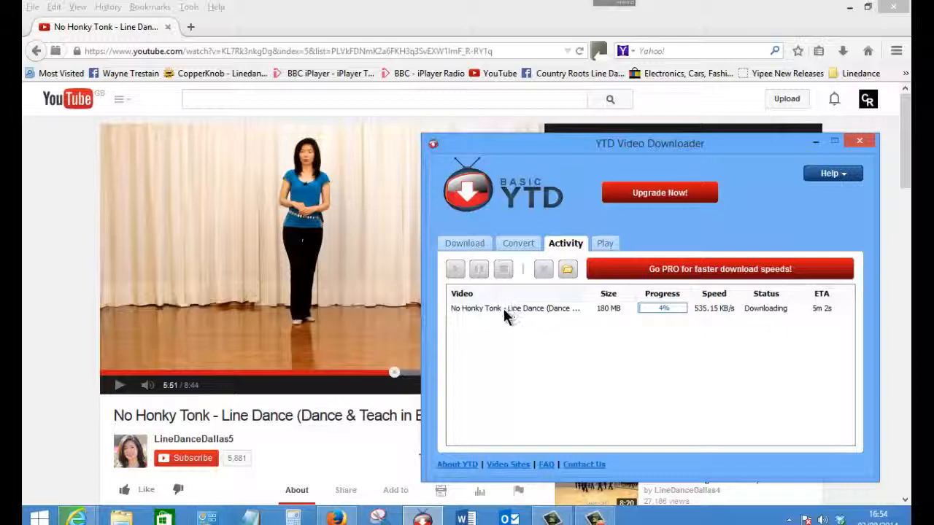
- Return to the Download tab and queue a second No Honky Tonk download (253 MB)
click(464, 243)
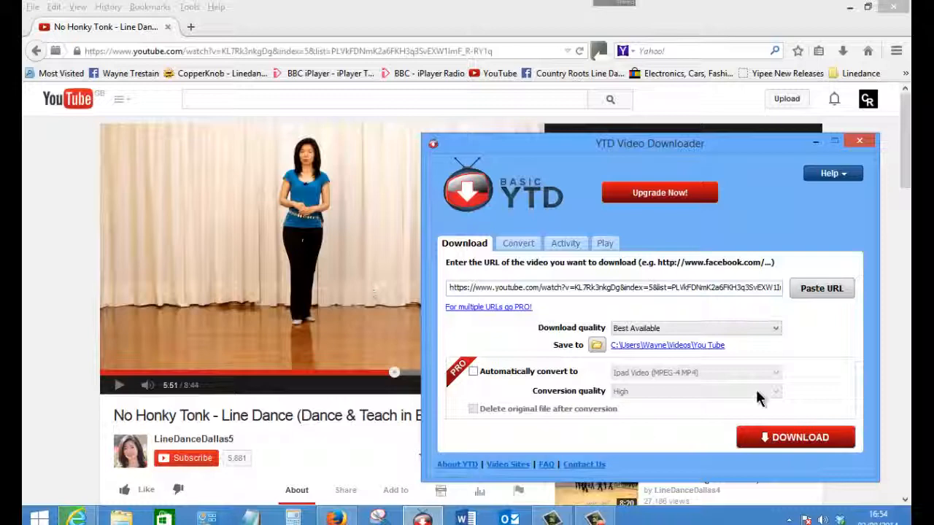
click(794, 438)
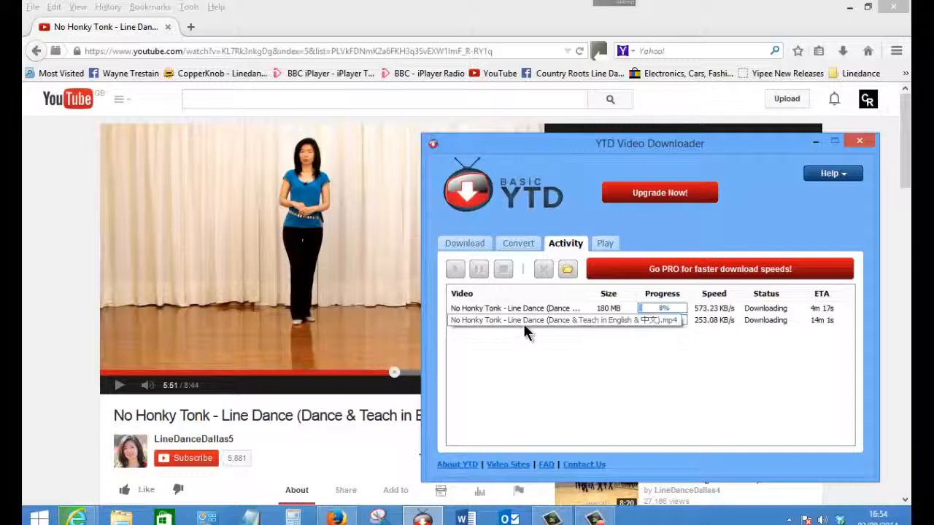
- Watch the Activity tab until the No Honky Tonk download completes
click(464, 243)
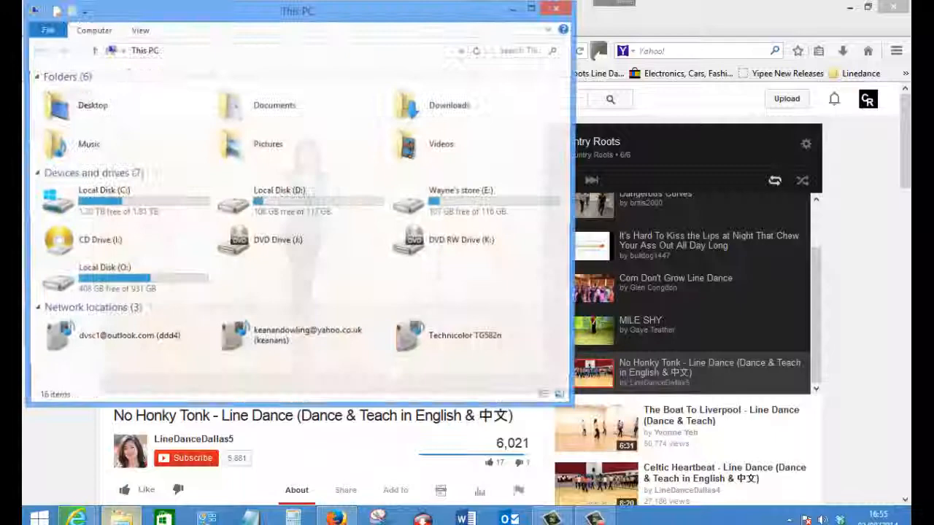
- From Videos, reach the downloads folder and play the No Honky Tonk .mp4 in VLC
double_click(441, 144)
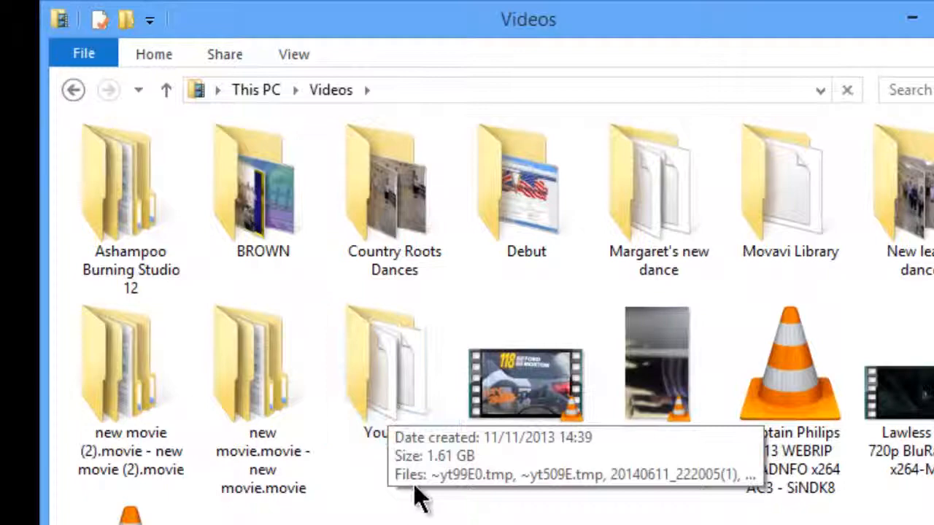
double_click(387, 362)
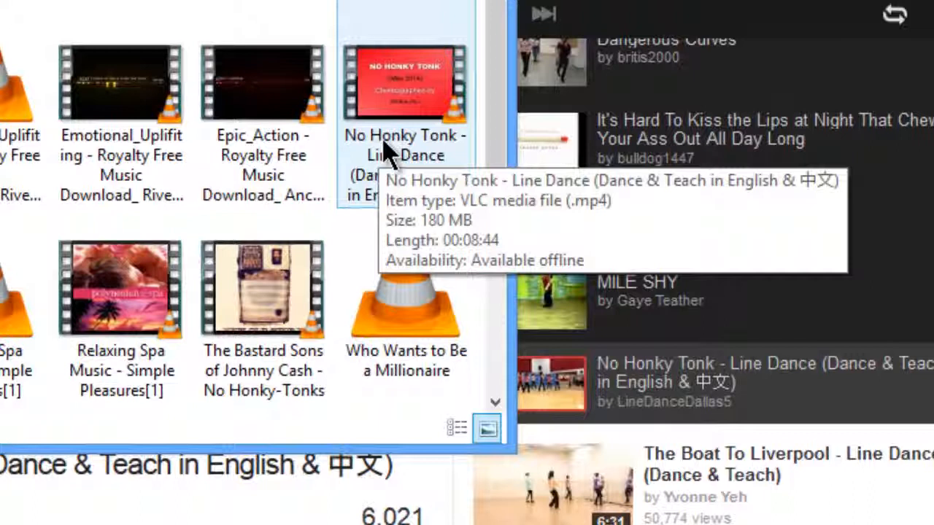
double_click(406, 81)
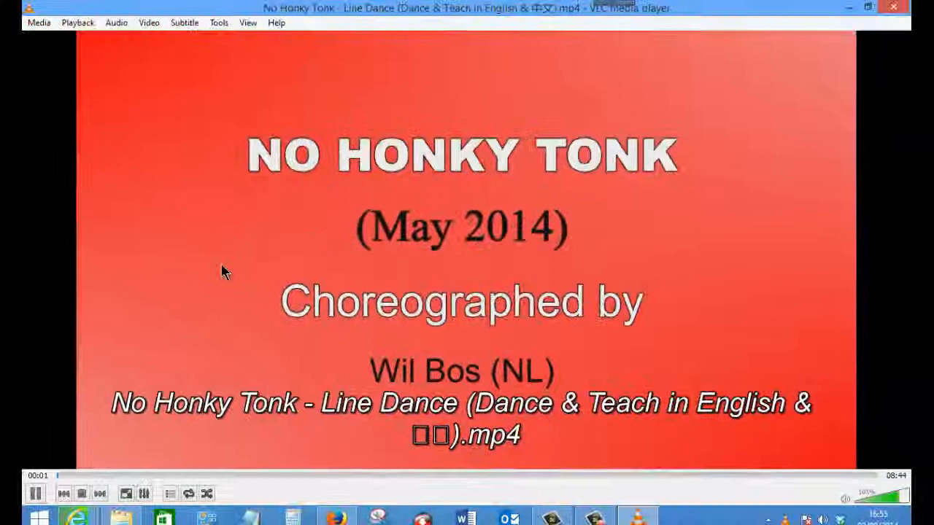
- Pause VLC on the title card, then resume the No Honky Tonk video
click(35, 494)
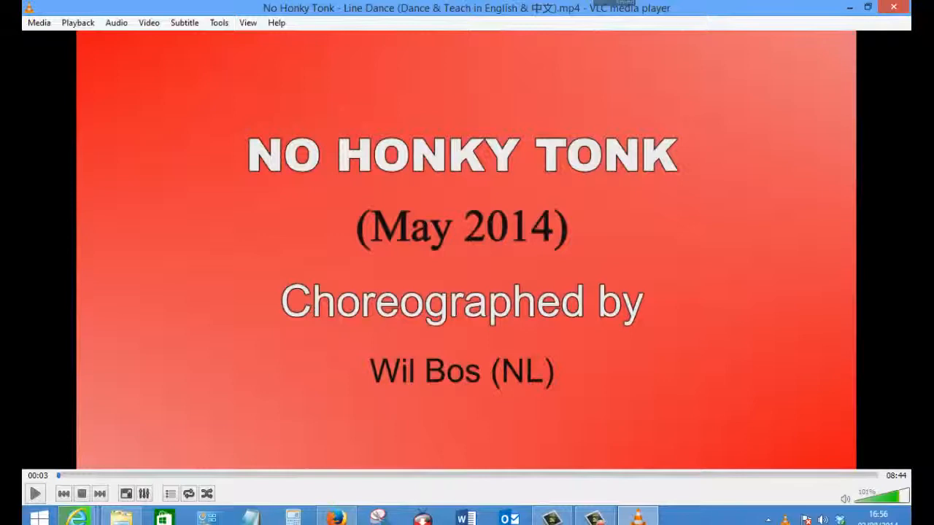
click(35, 493)
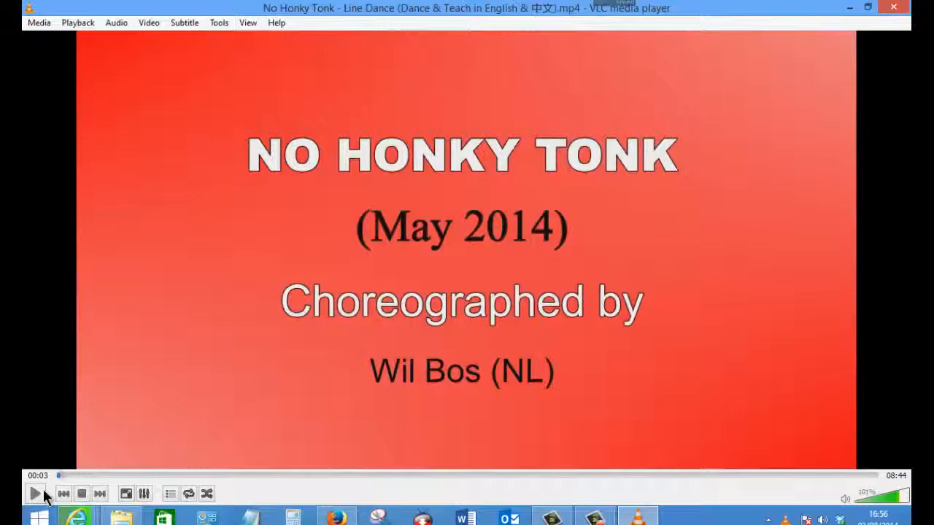
click(35, 494)
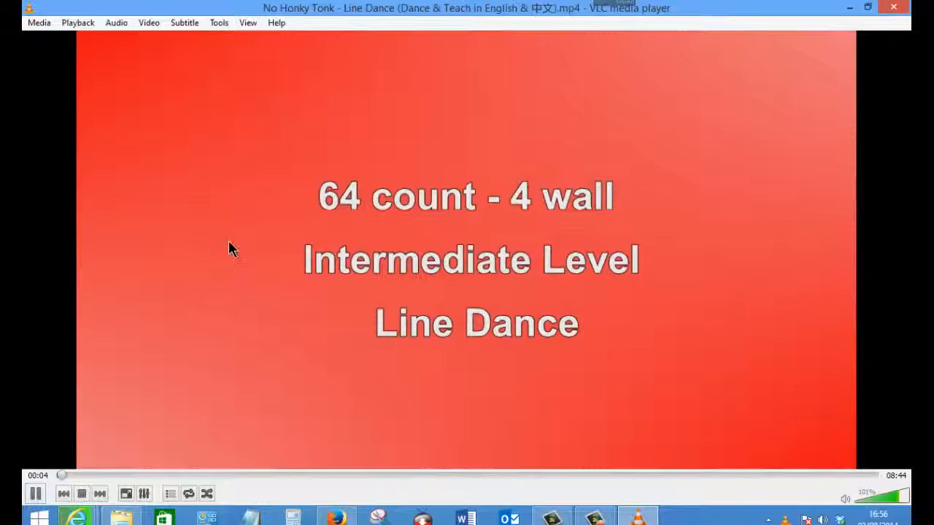
right_click(234, 248)
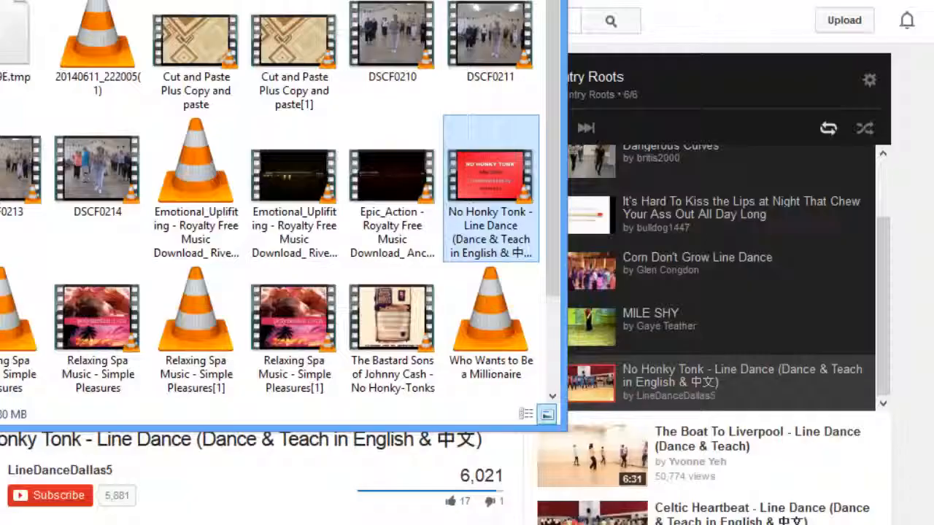
mouse_move(481, 197)
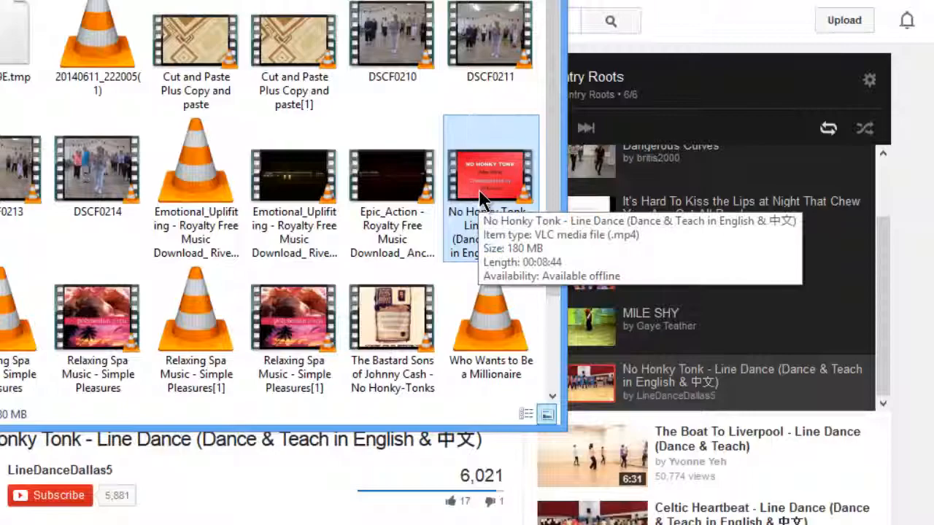
- Use the file's context menu to play No Honky Tonk in Windows Media Player
right_click(490, 183)
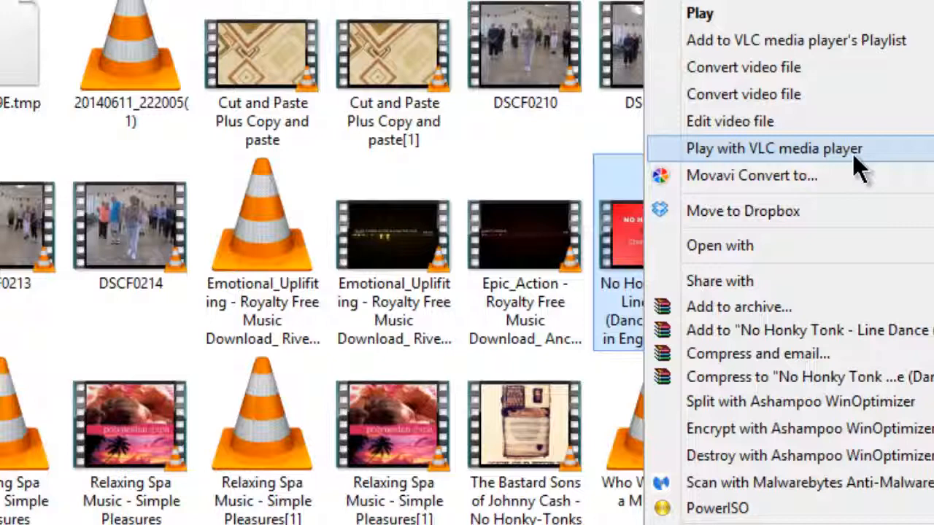
click(774, 149)
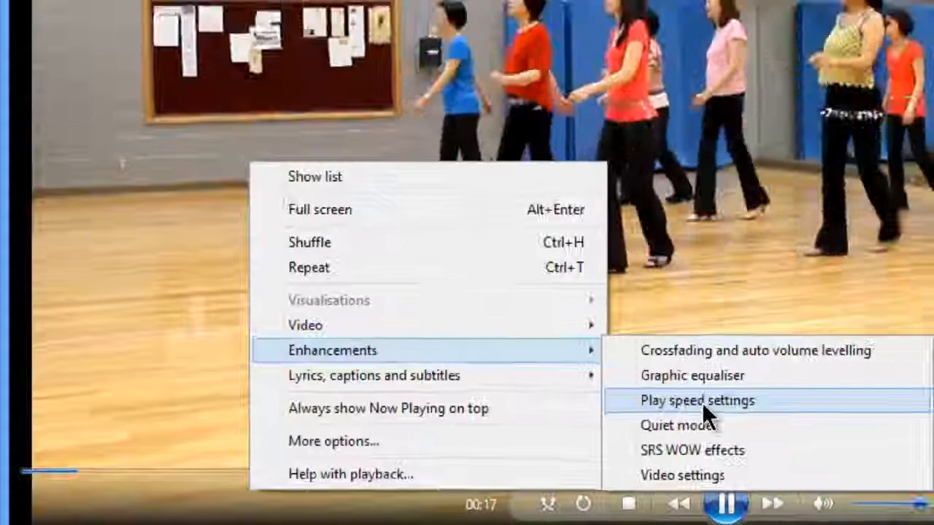
- In Play speed settings, try 1.4 and the Fast preset, then set Normal speed 1.0
click(694, 400)
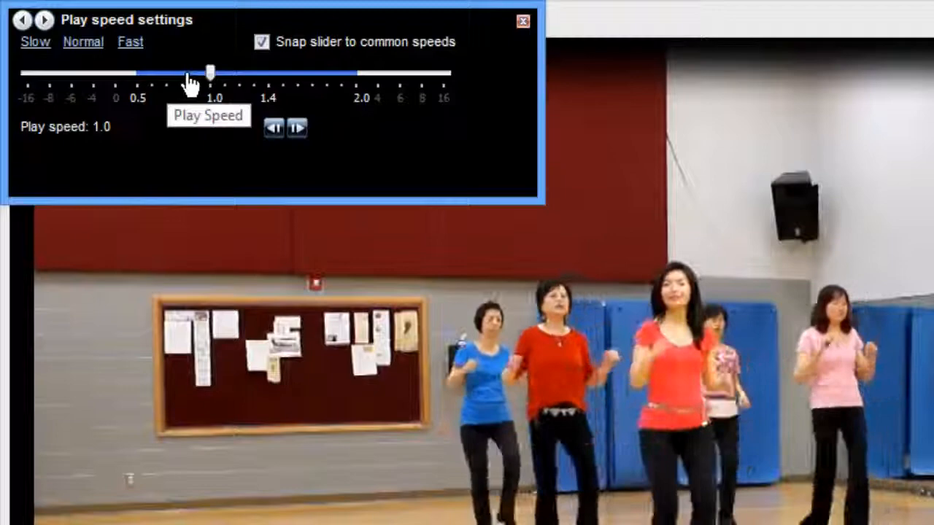
drag(210, 73, 269, 73)
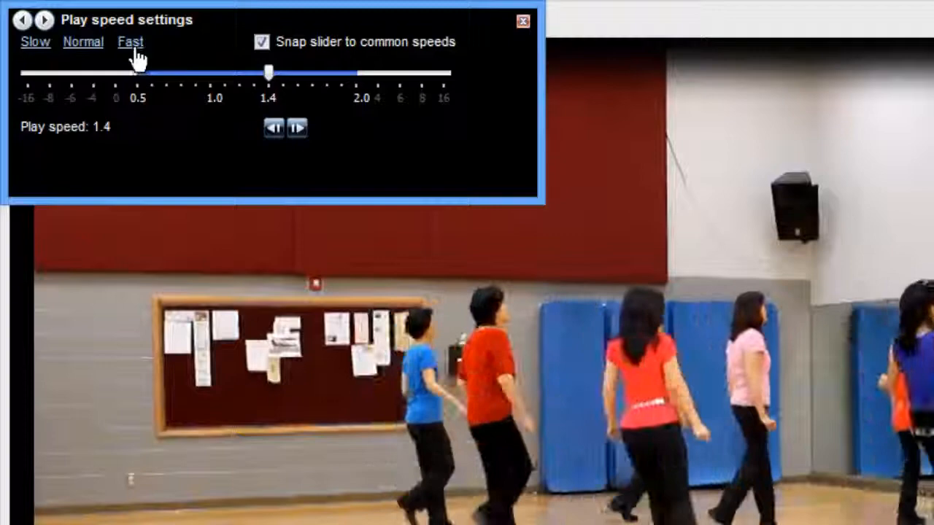
click(35, 41)
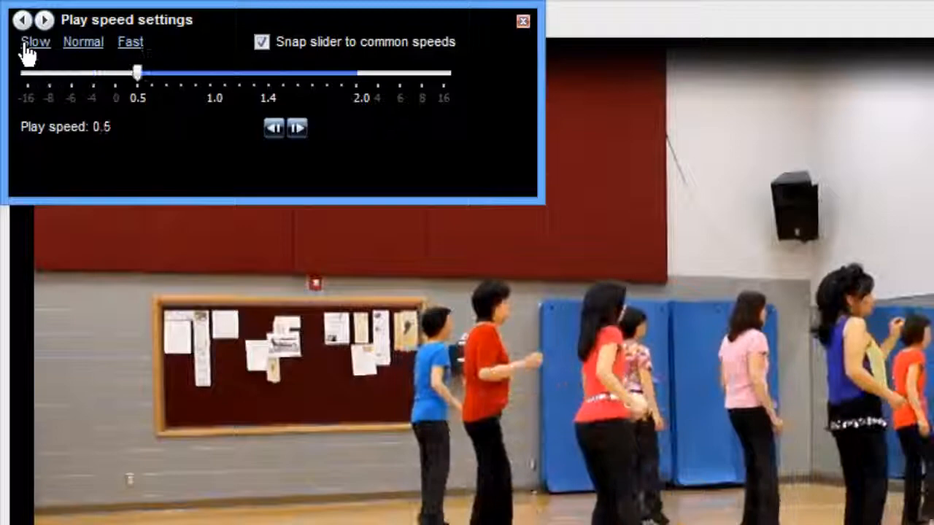
click(82, 41)
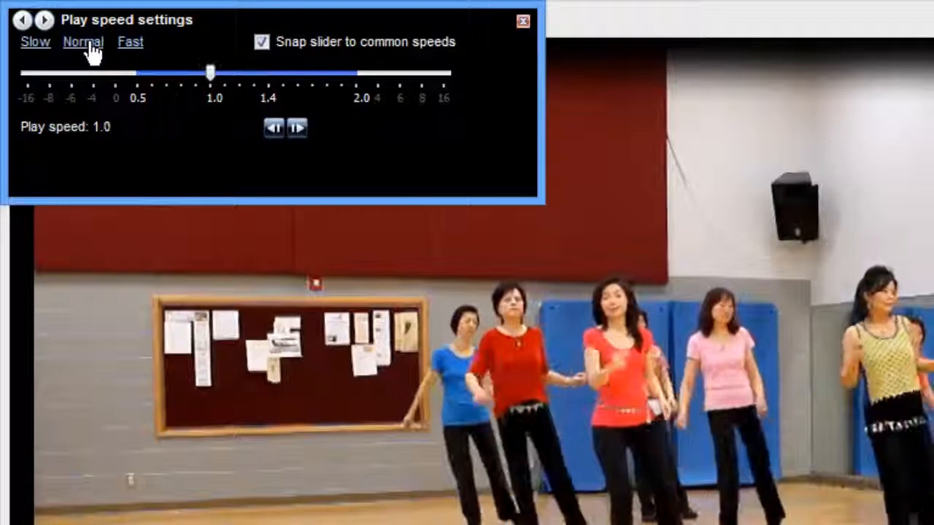